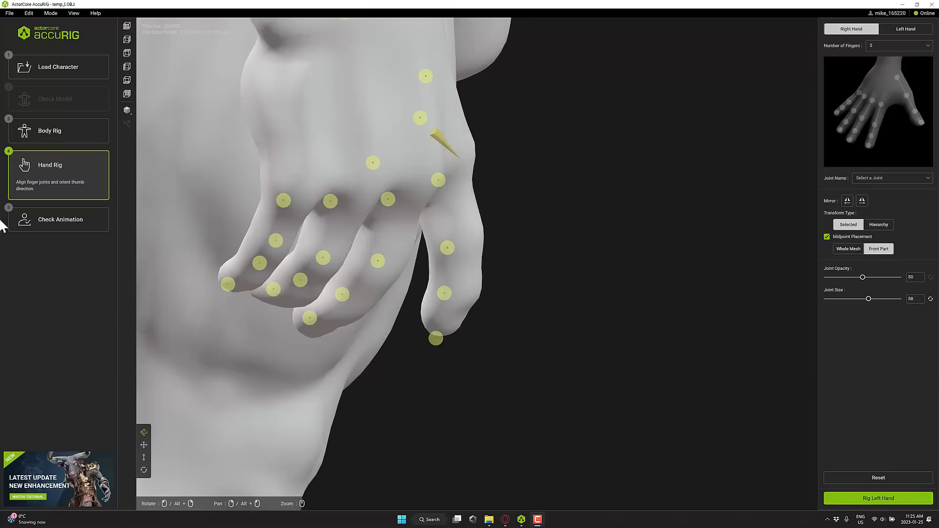
pyautogui.moveTo(488, 266)
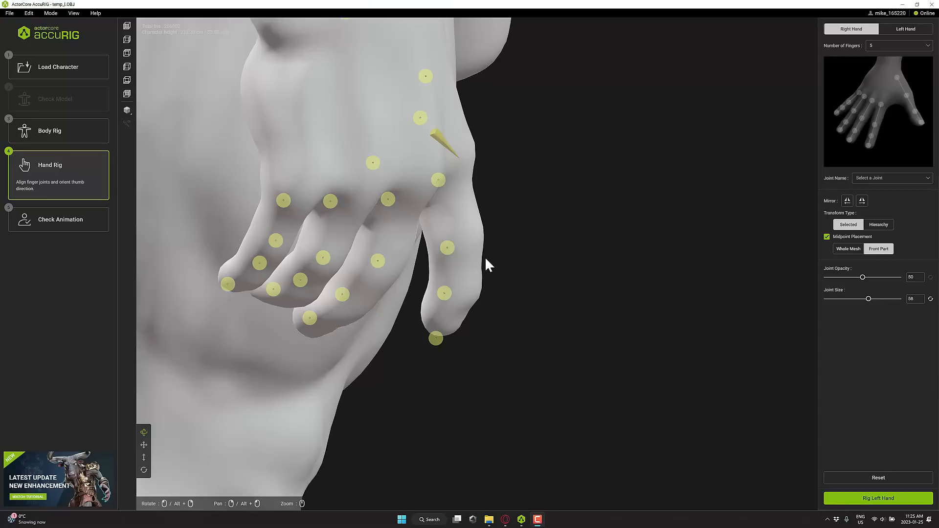
# - Return to the Body Rig step so the full-body joint markers show on the character
pyautogui.scroll(-3)
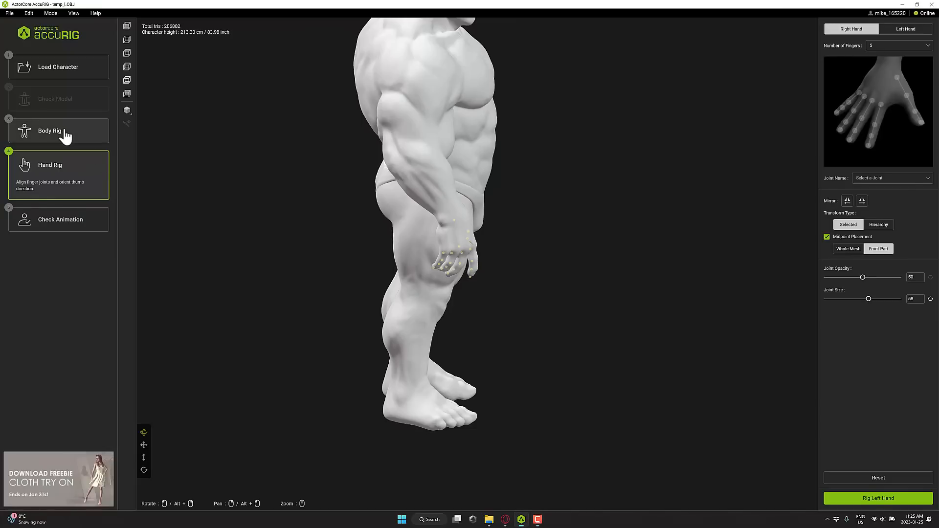
pyautogui.click(49, 132)
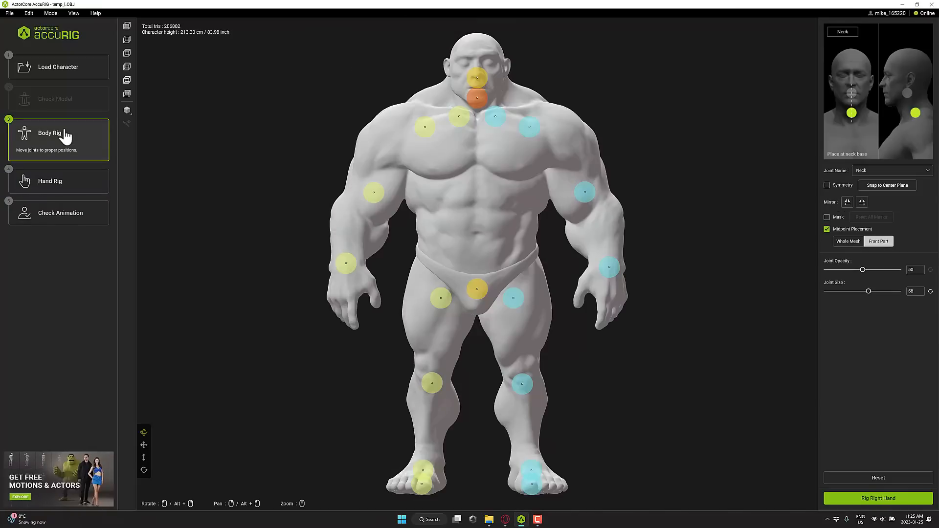
pyautogui.moveTo(141, 149)
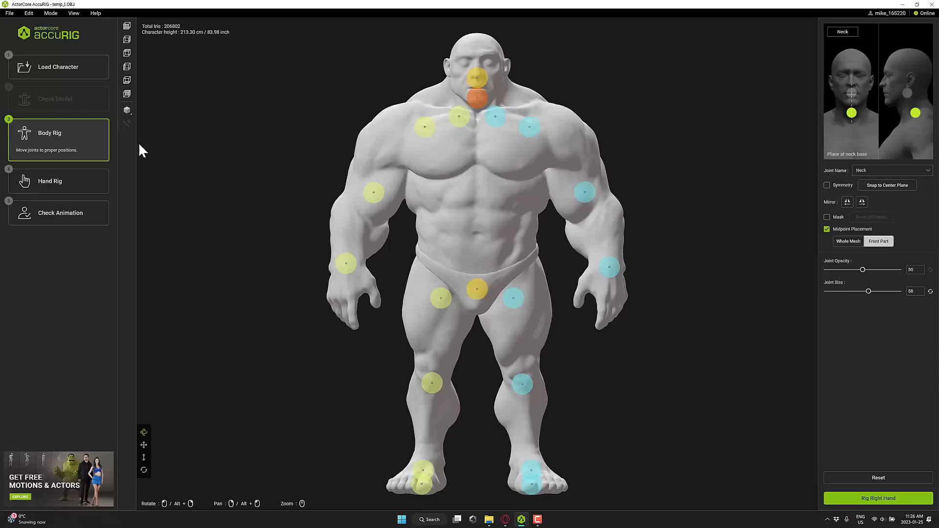
# - Use the File menu to start loading a new character file
pyautogui.click(9, 13)
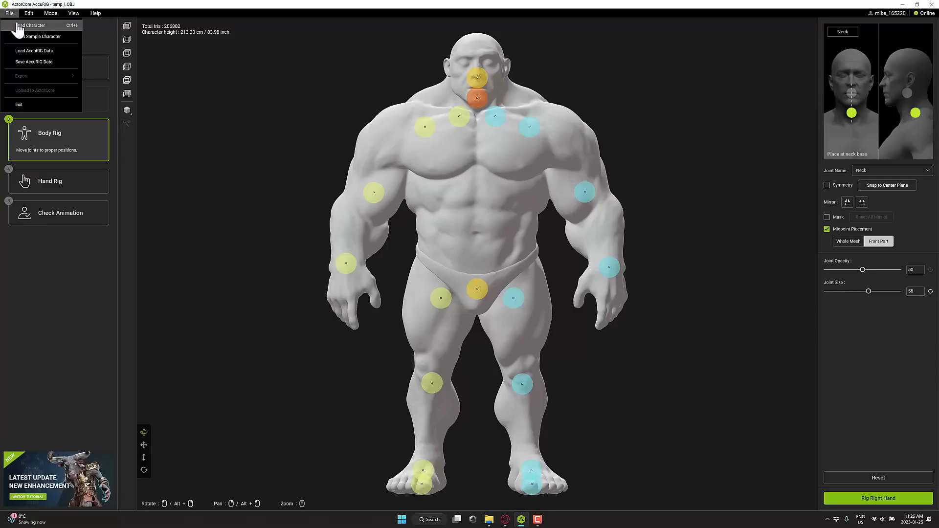
pyautogui.click(206, 148)
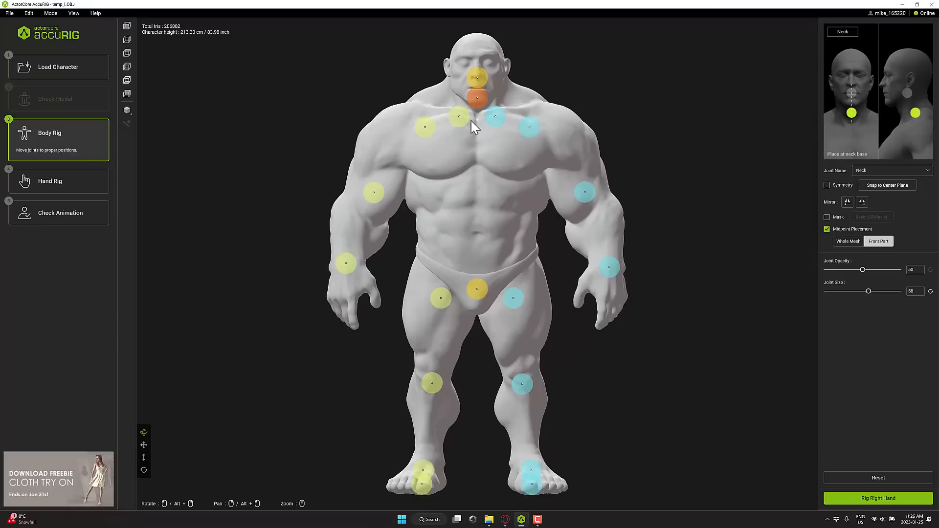
pyautogui.click(9, 13)
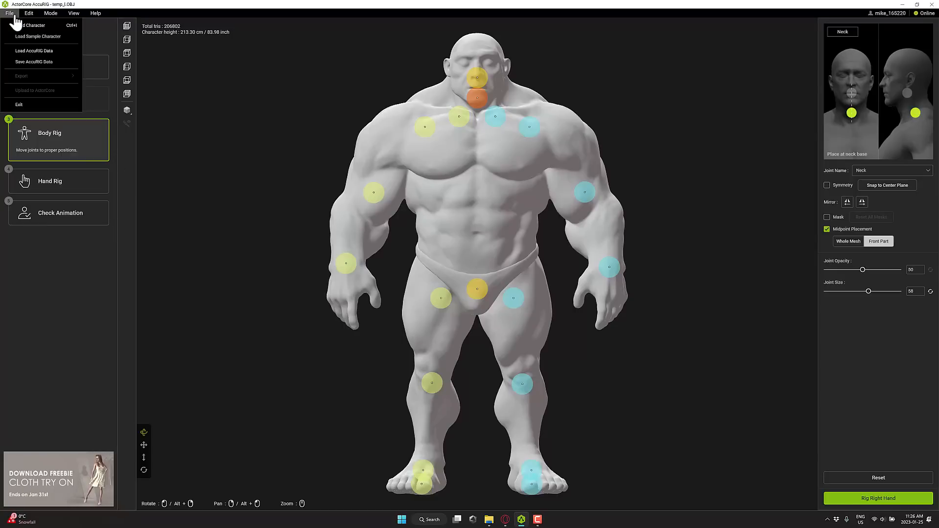
pyautogui.click(8, 13)
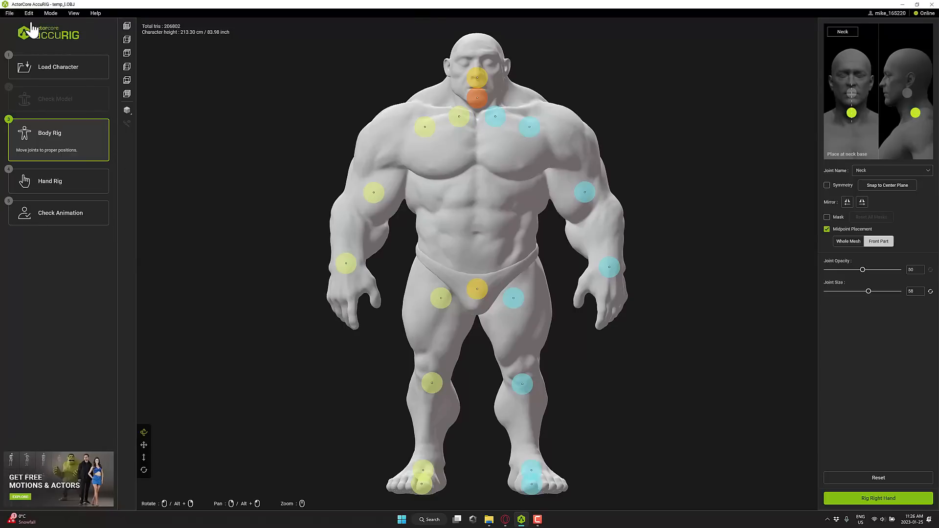
# - Select the muscular character OBJ file and load it into AccuRIG
pyautogui.click(57, 66)
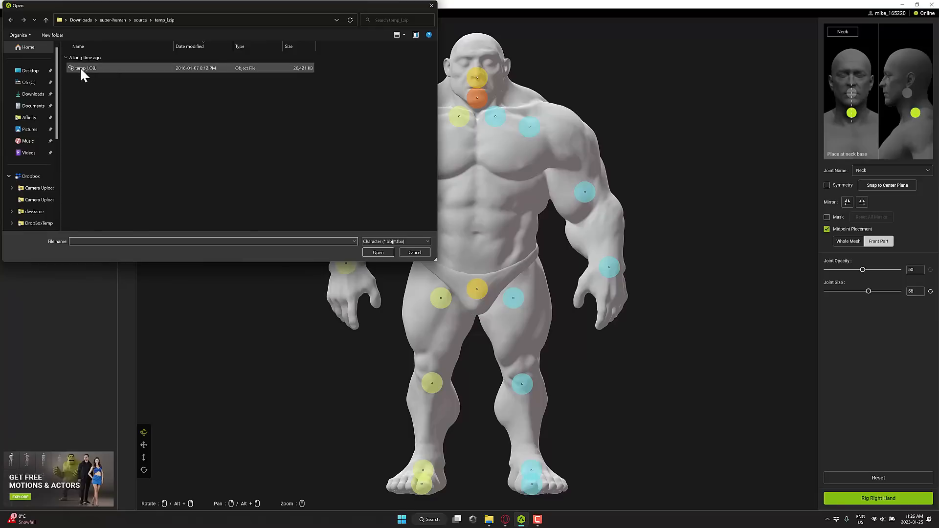
pyautogui.click(86, 68)
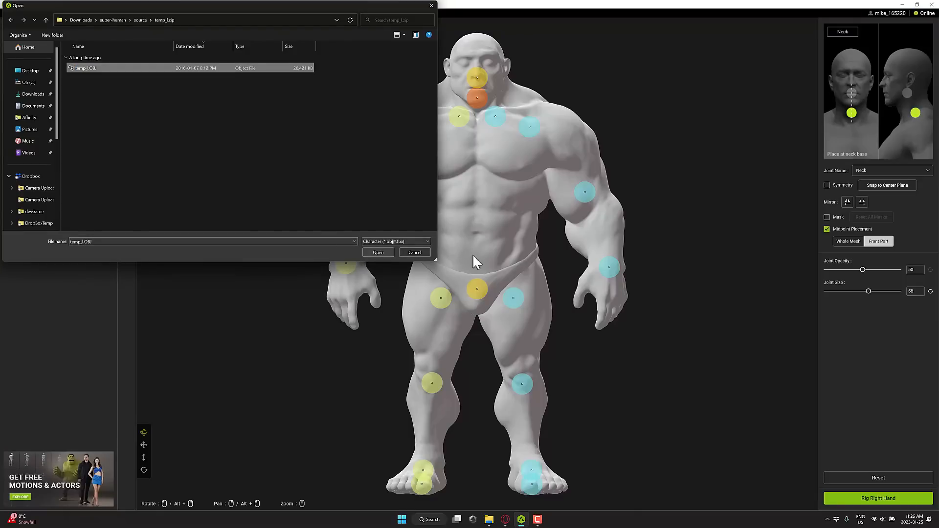
pyautogui.click(377, 253)
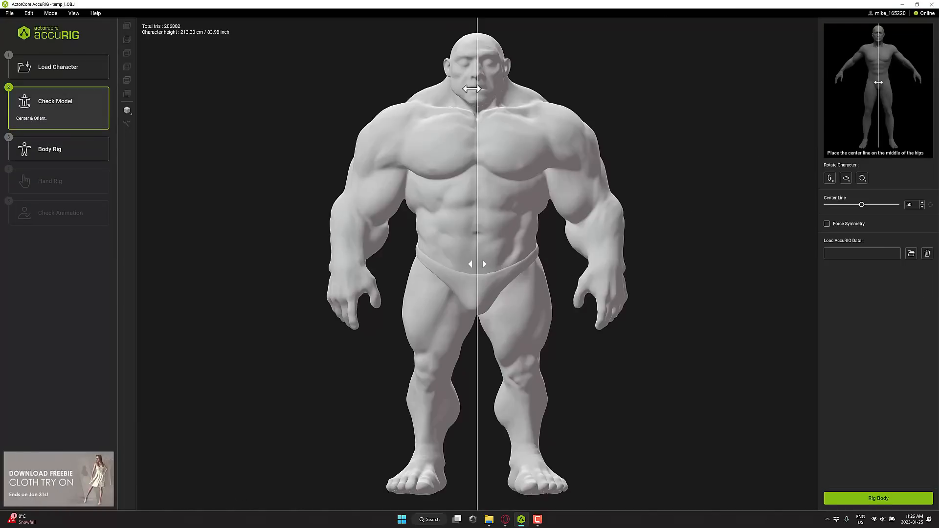
pyautogui.moveTo(491, 259)
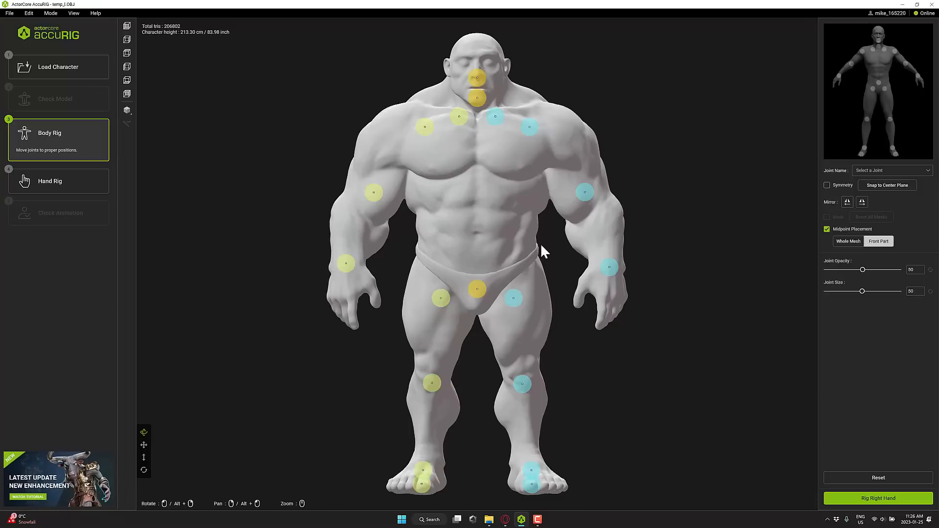
pyautogui.moveTo(861, 126)
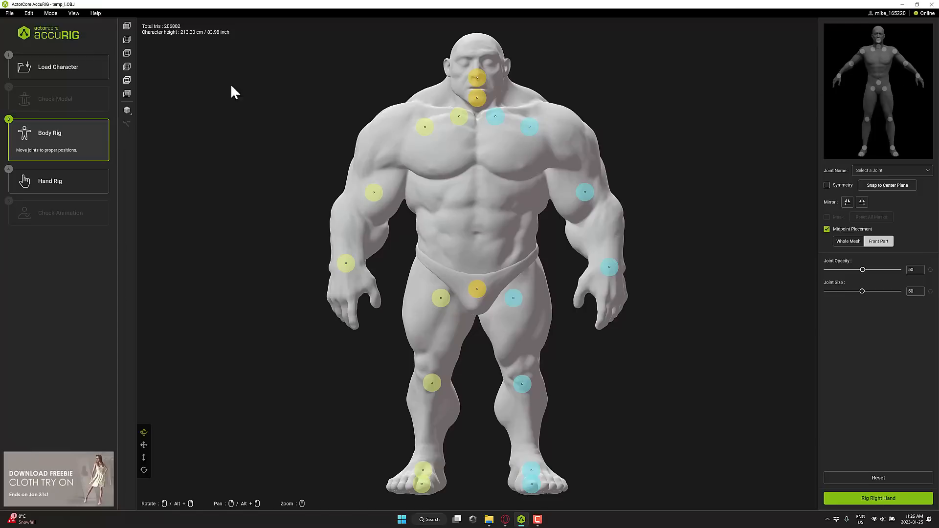
pyautogui.moveTo(291, 167)
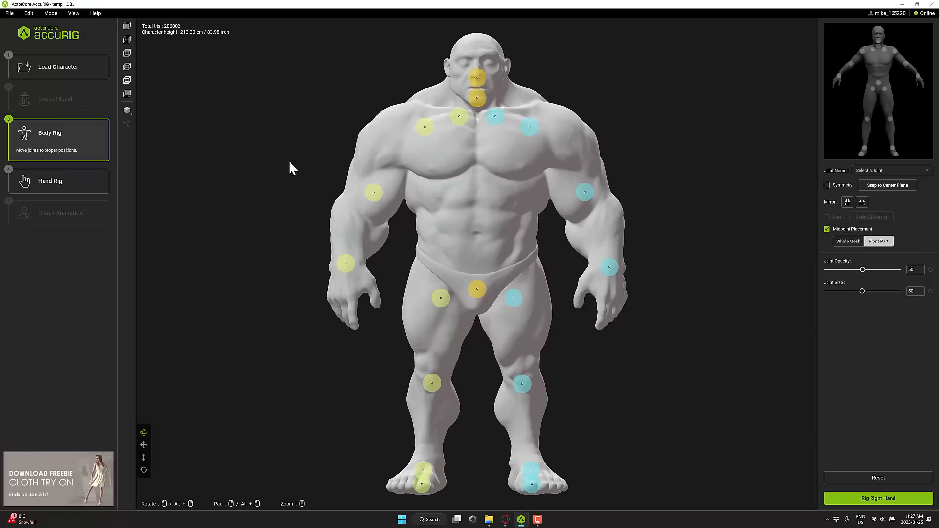
# - Start the hand rig with five fingers per hand and let finger evaluation run
pyautogui.click(49, 182)
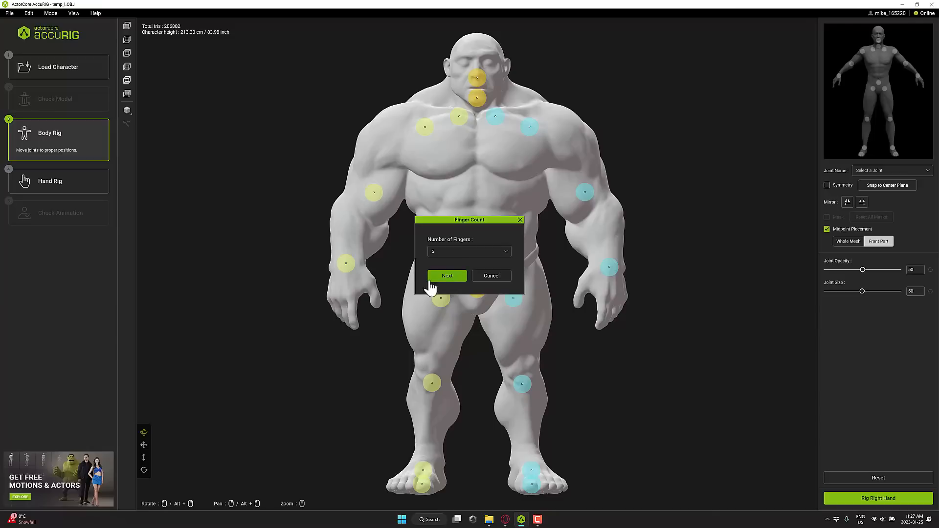
pyautogui.moveTo(376, 302)
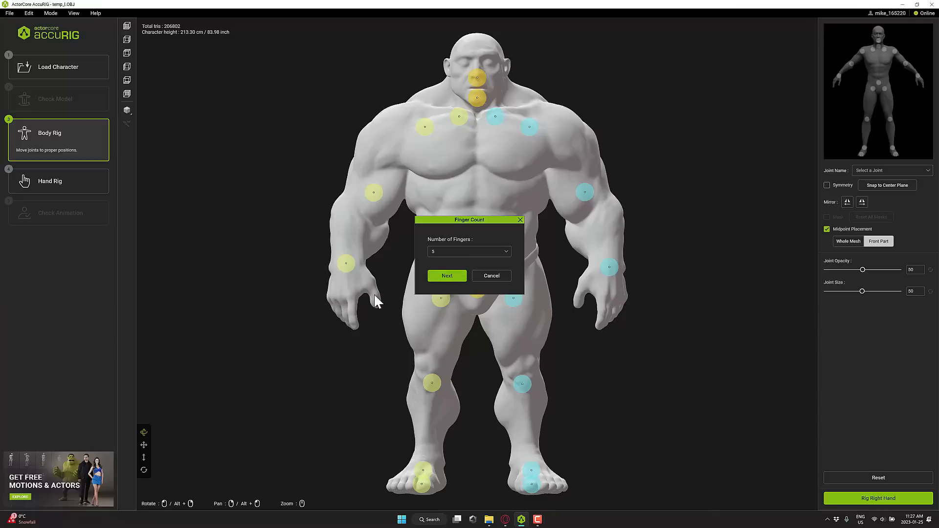
pyautogui.click(446, 276)
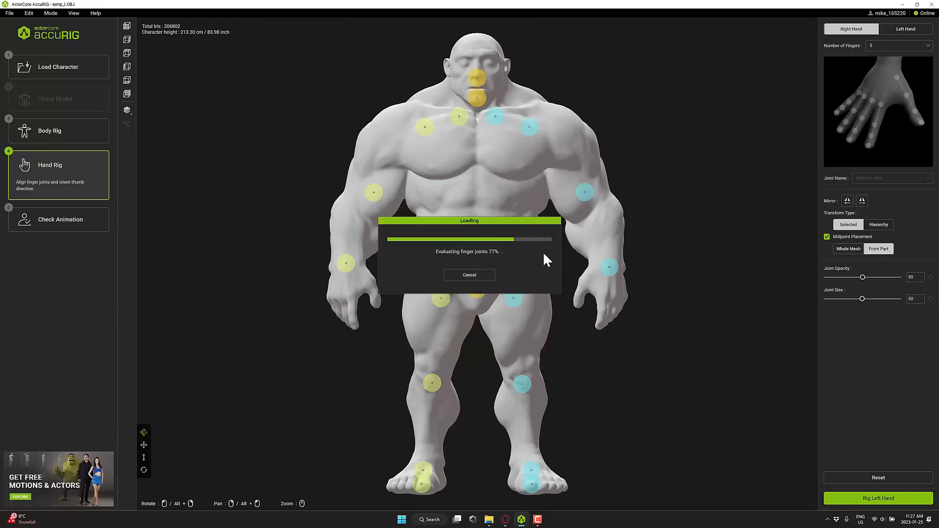
pyautogui.moveTo(570, 271)
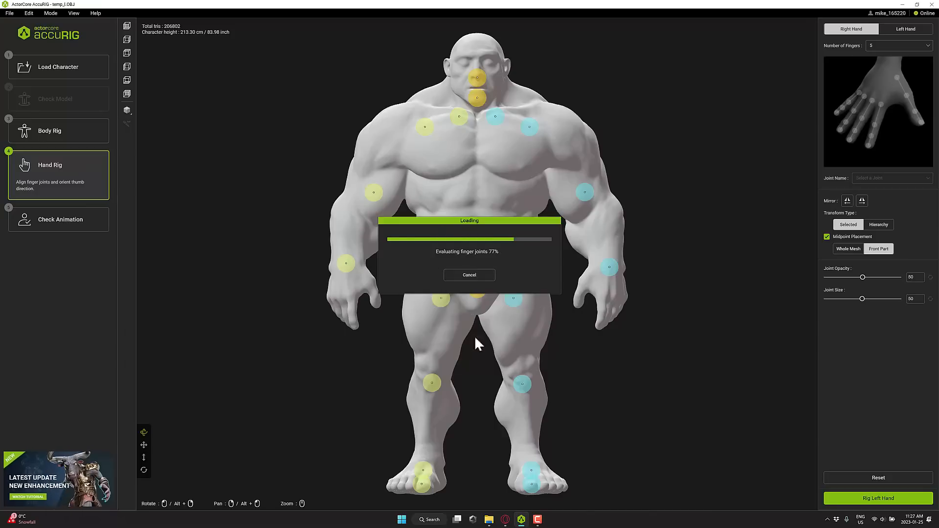
pyautogui.moveTo(486, 288)
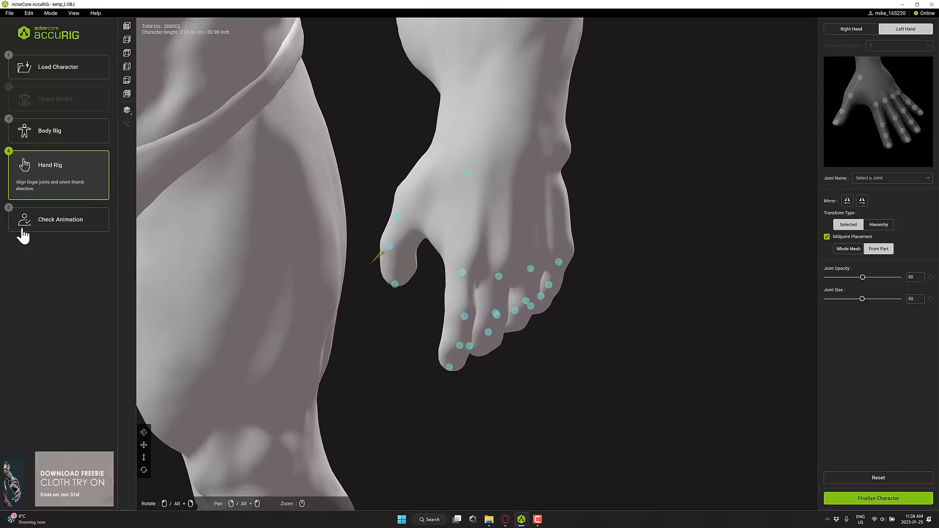
# - Finalize the rig and land on Check Animation after a brief detour to Body Rig
pyautogui.click(60, 219)
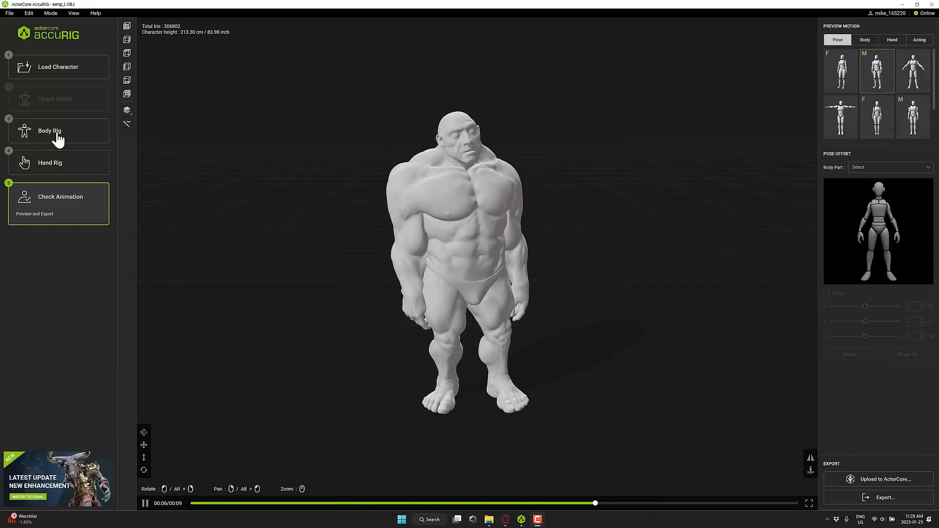
pyautogui.click(48, 130)
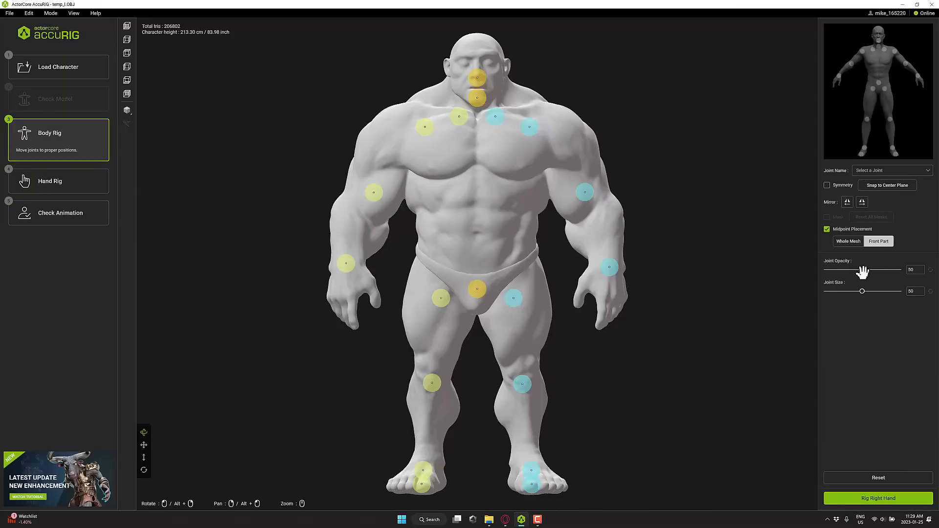
pyautogui.click(59, 213)
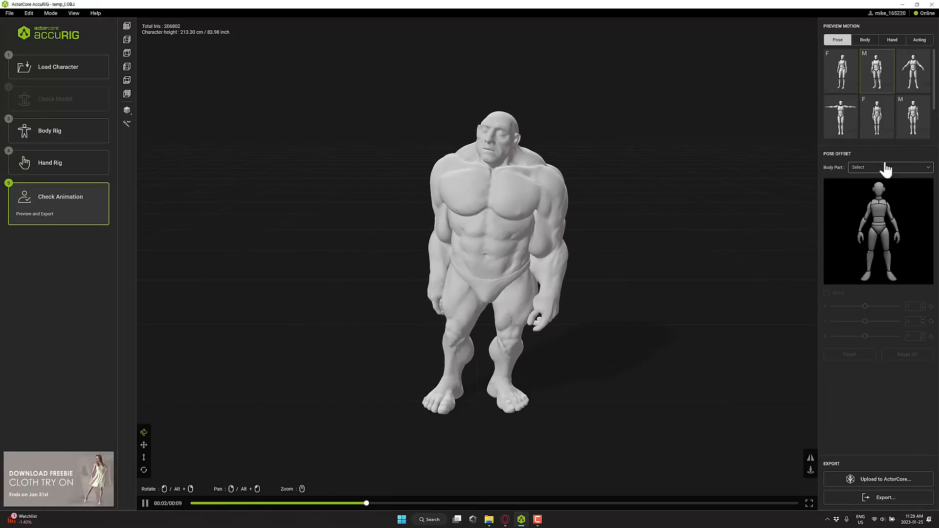
# - Choose Neck as the Pose Offset body part to adjust its X value to -1
pyautogui.click(889, 167)
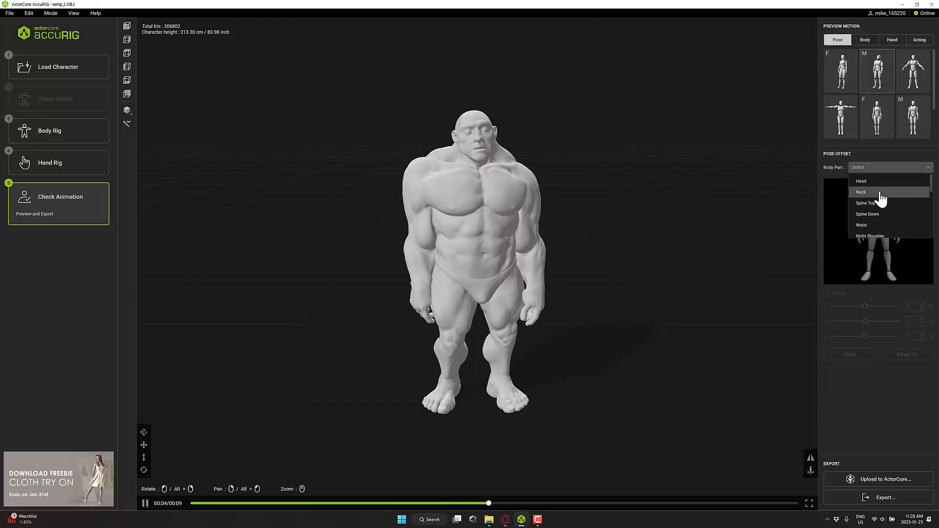
pyautogui.click(861, 192)
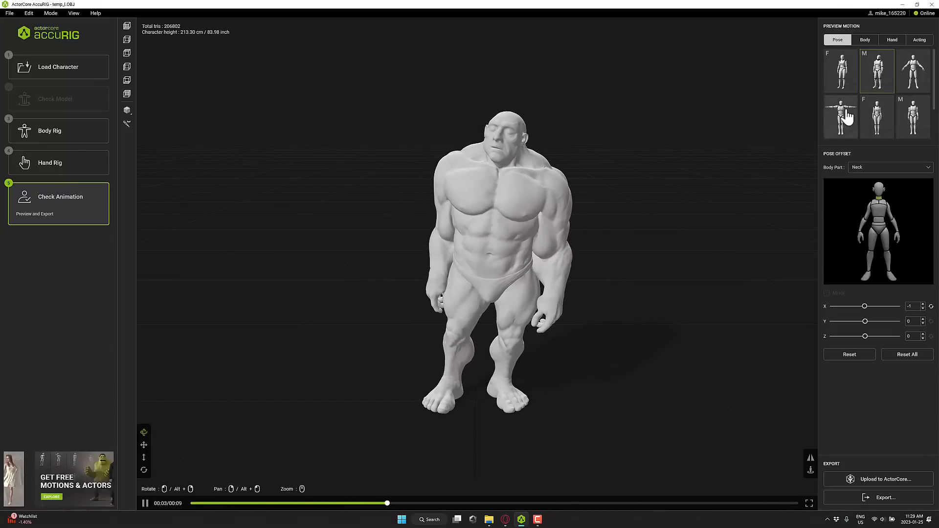
# - Try T-pose, body and hand preview motions, then play a walking acting motion
pyautogui.click(840, 116)
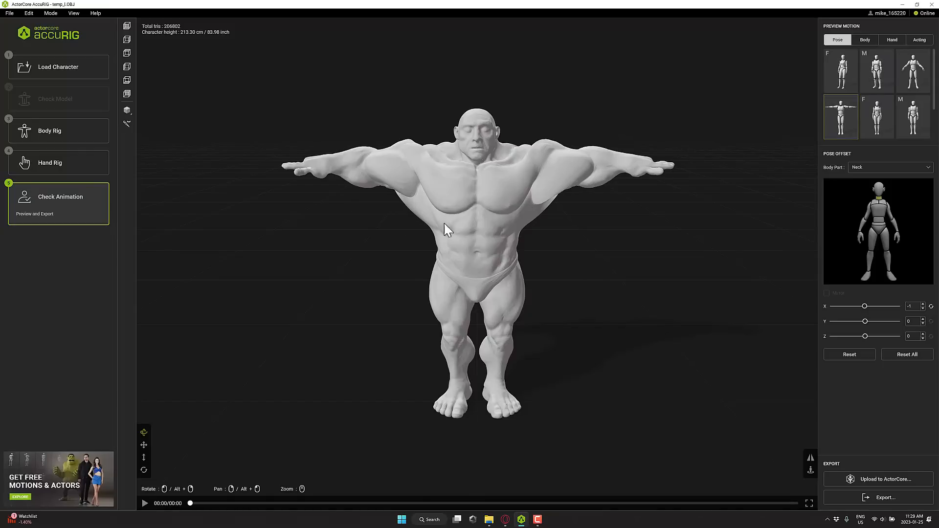
pyautogui.moveTo(496, 250)
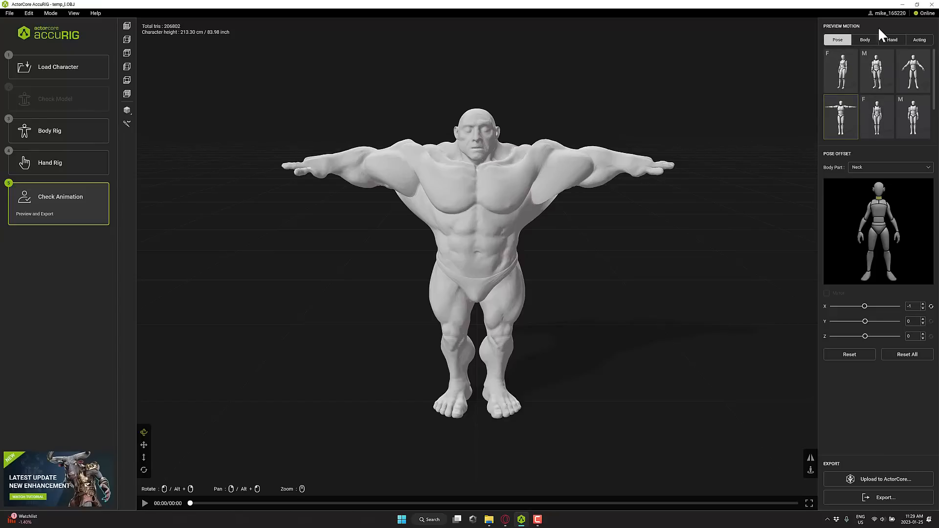
pyautogui.click(864, 39)
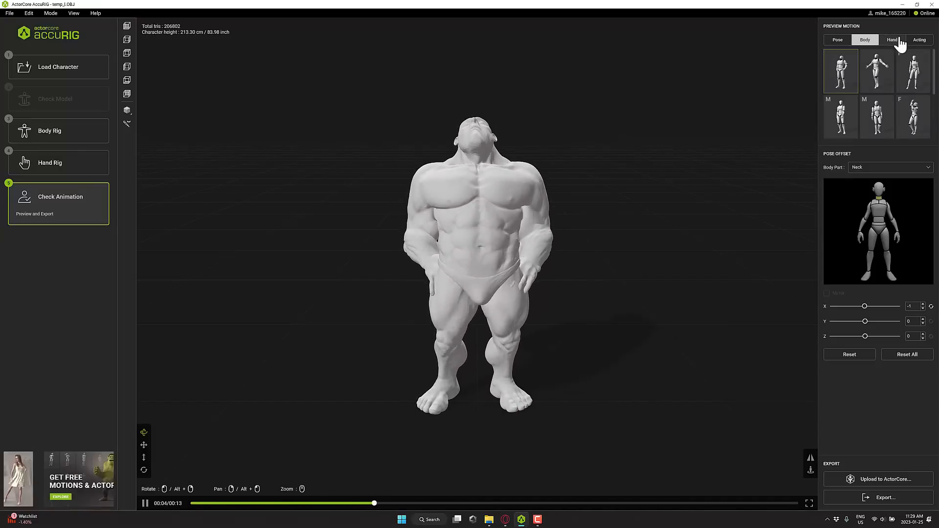
pyautogui.click(892, 39)
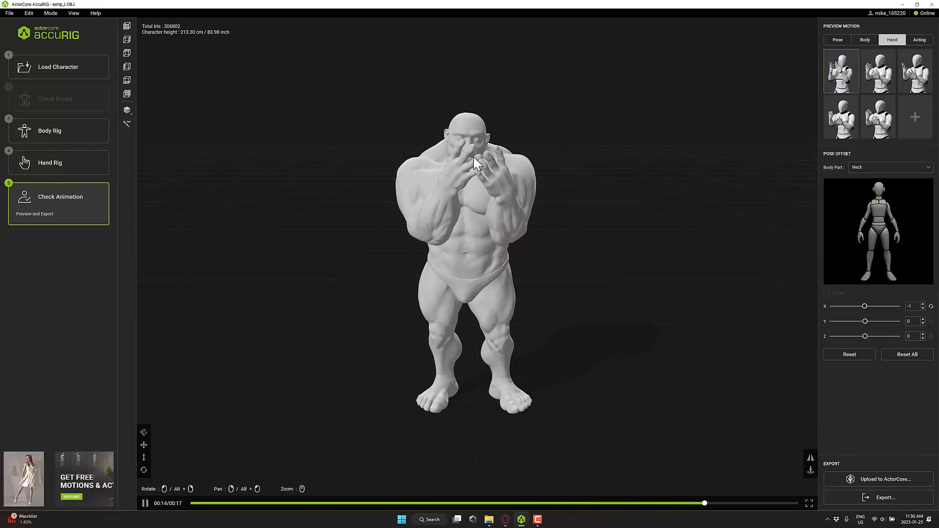
pyautogui.click(918, 39)
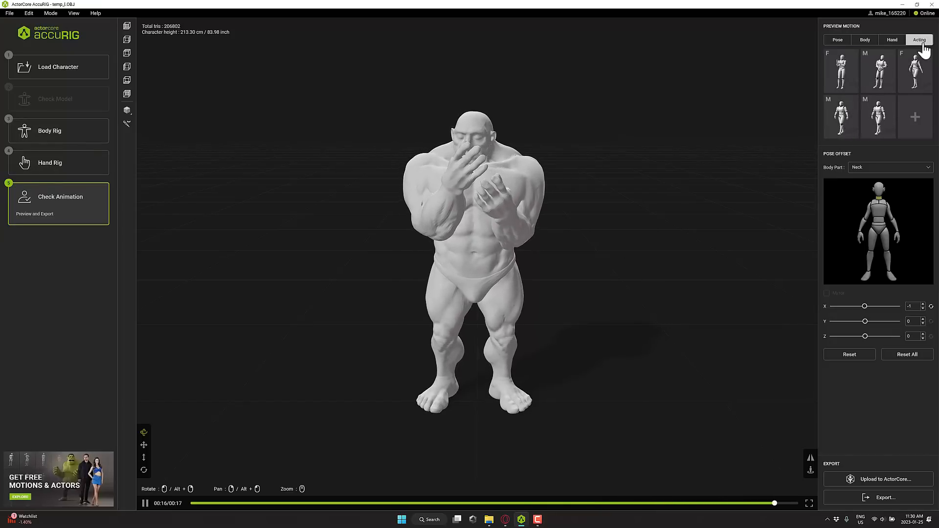
pyautogui.click(879, 117)
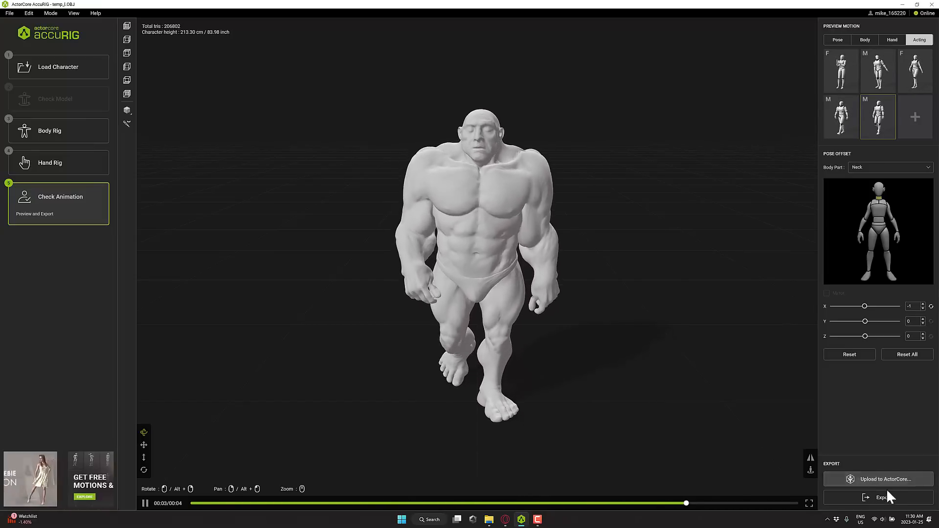
pyautogui.click(885, 497)
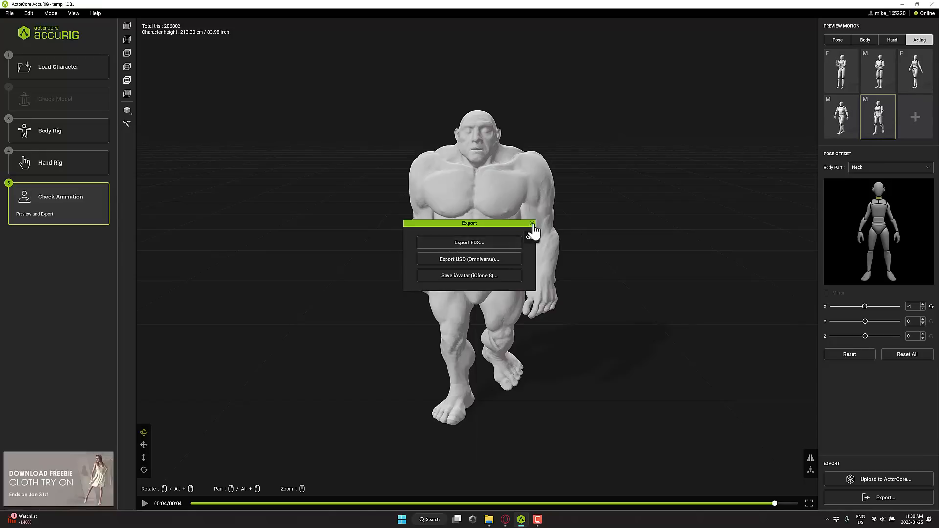
pyautogui.click(531, 224)
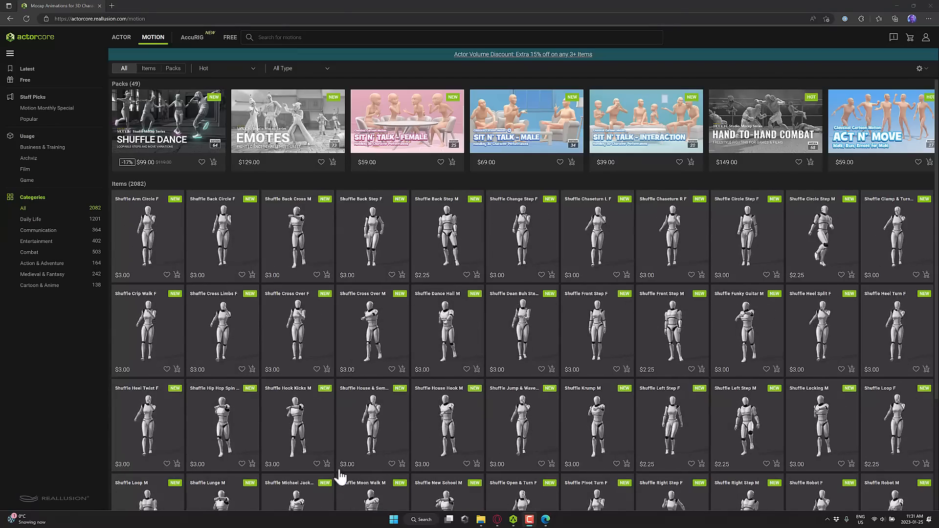
# - Scroll through the motion store's featured packs and motion item listings
pyautogui.scroll(-3)
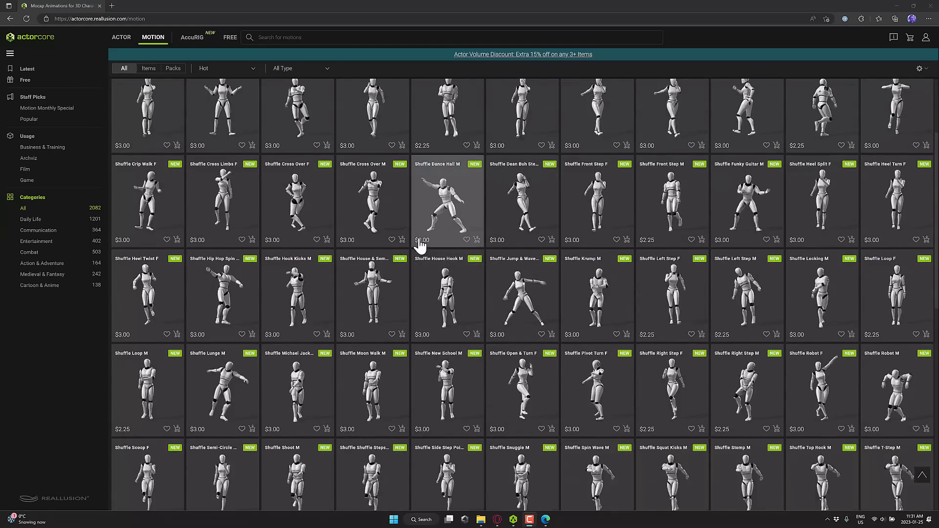
pyautogui.scroll(-3)
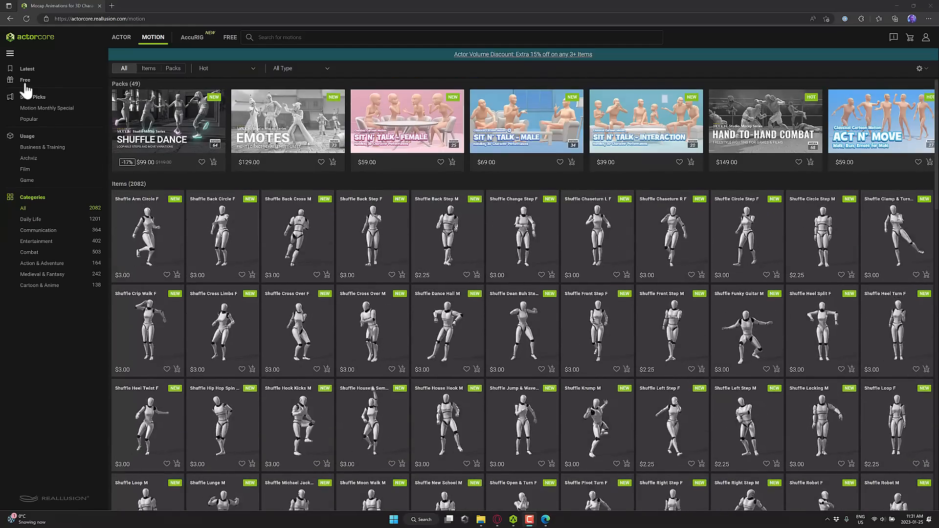
# - Filter to free motions, check out the zero-cost Customer Cloth Try On order and go to inventory
pyautogui.click(26, 79)
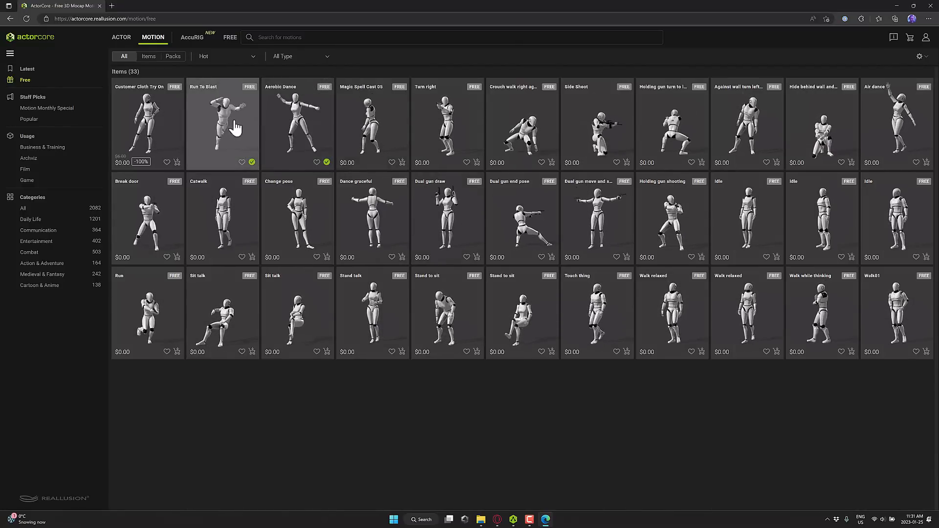
pyautogui.click(146, 119)
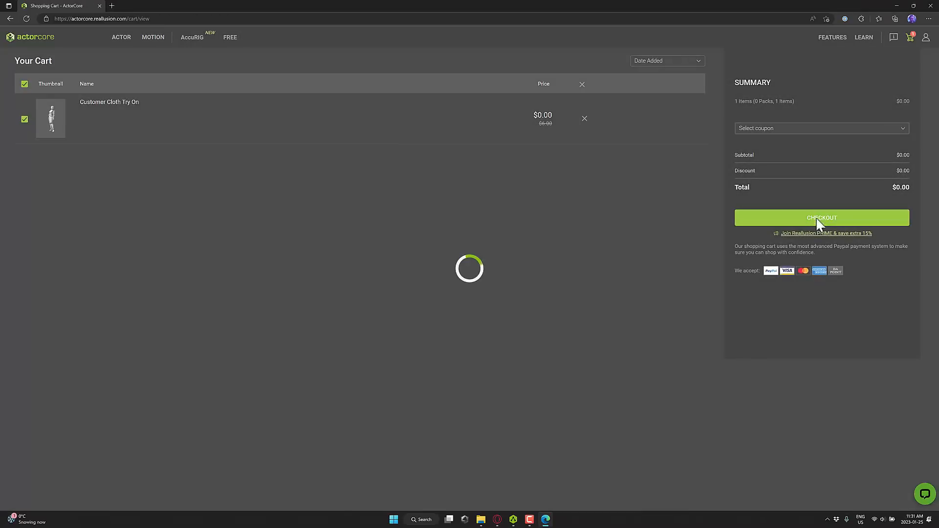
pyautogui.click(822, 218)
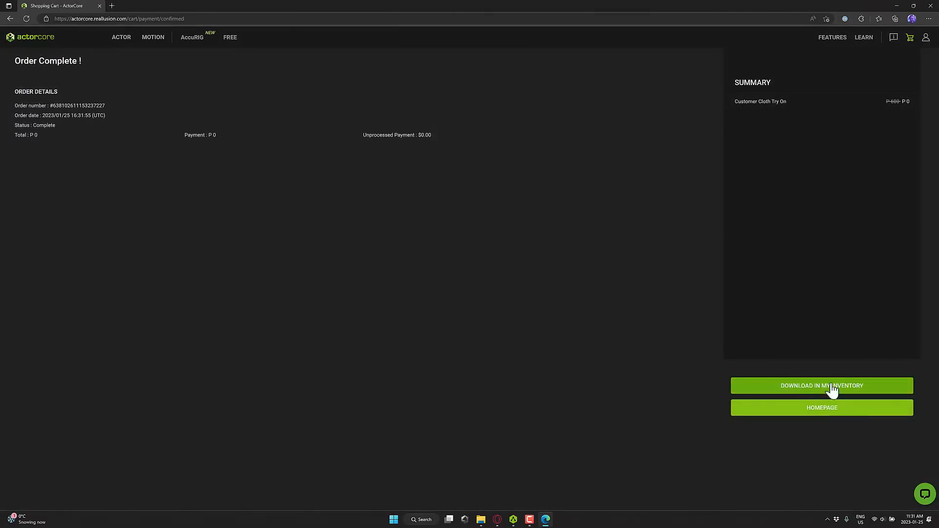
pyautogui.click(822, 386)
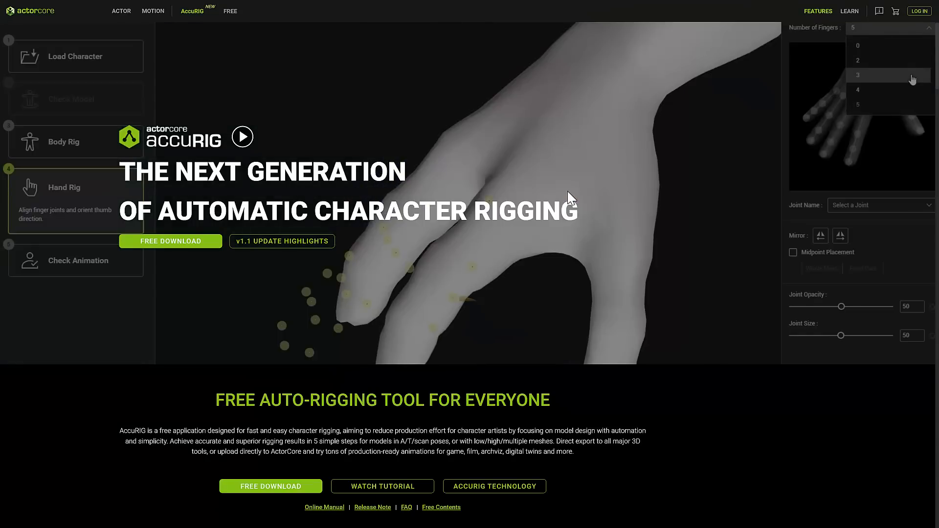
# - Navigate to the AccuRIG product page and on to its tutorial course library
pyautogui.click(858, 76)
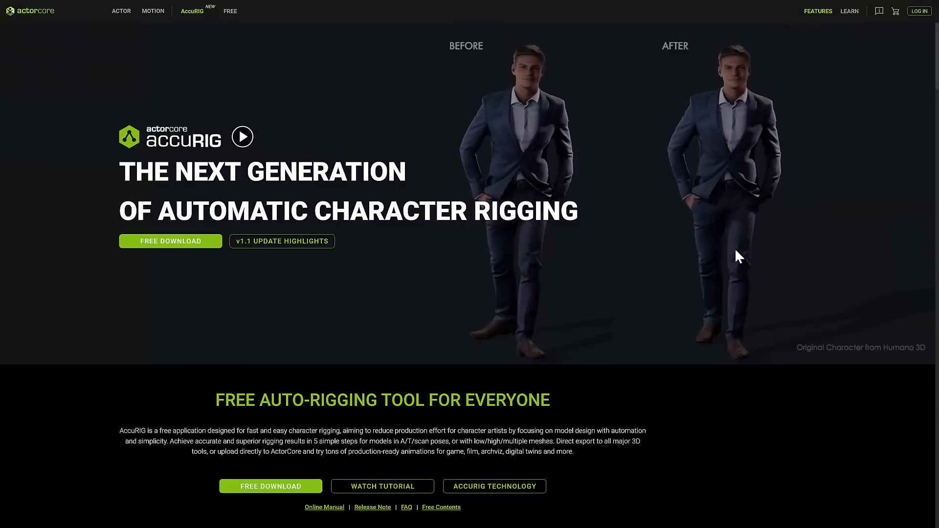
pyautogui.moveTo(615, 149)
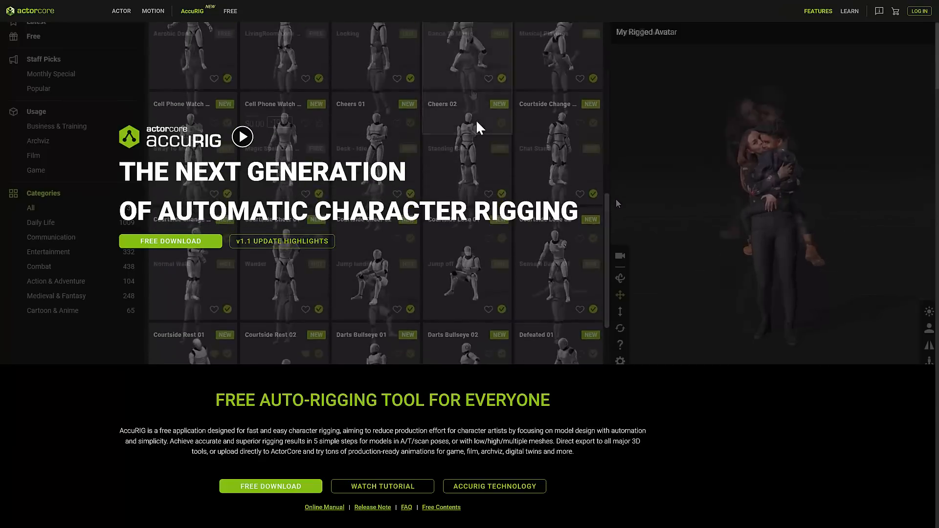
pyautogui.click(467, 78)
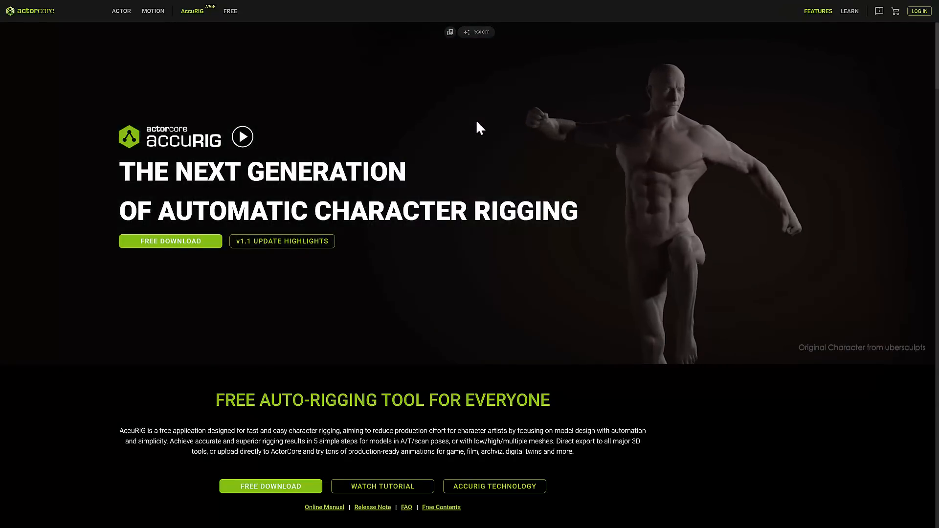
pyautogui.scroll(-3)
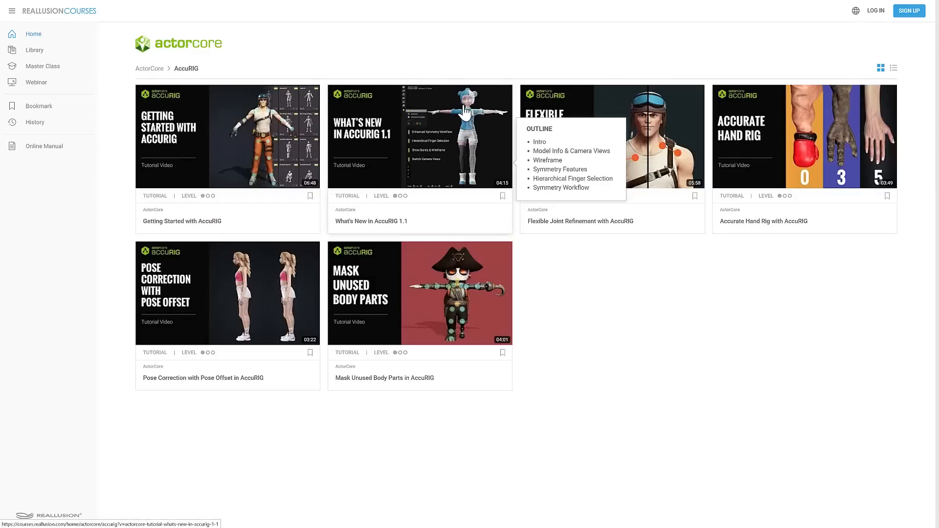
# - Open the What's New in AccuRIG 1.1 tutorial video page
pyautogui.click(420, 135)
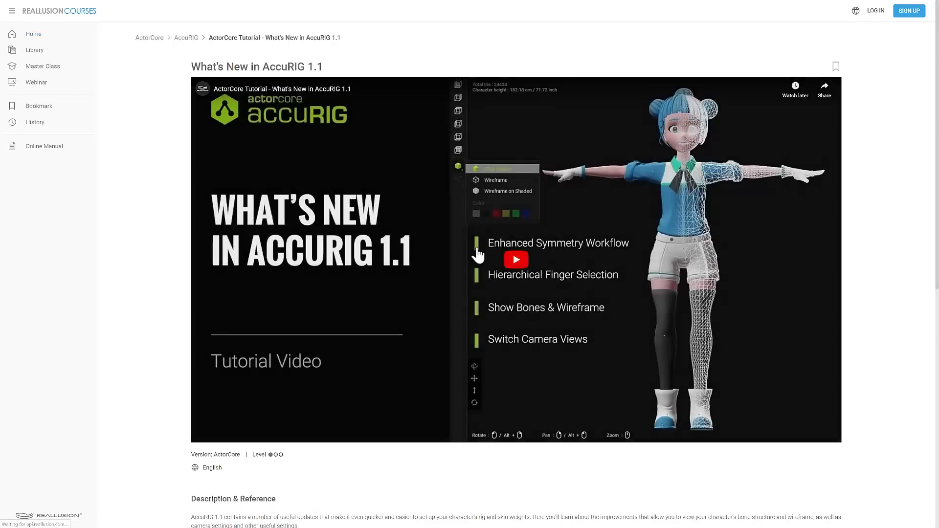
pyautogui.moveTo(779, 188)
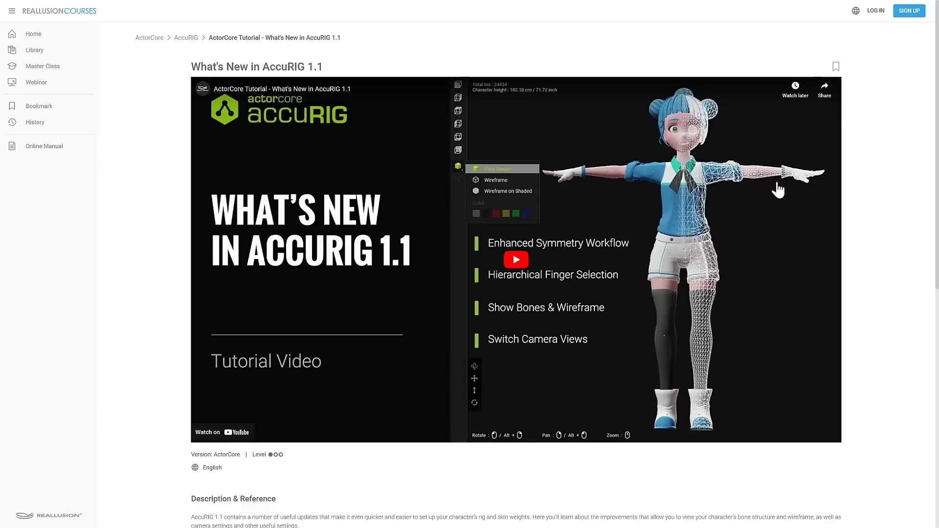
pyautogui.moveTo(923, 249)
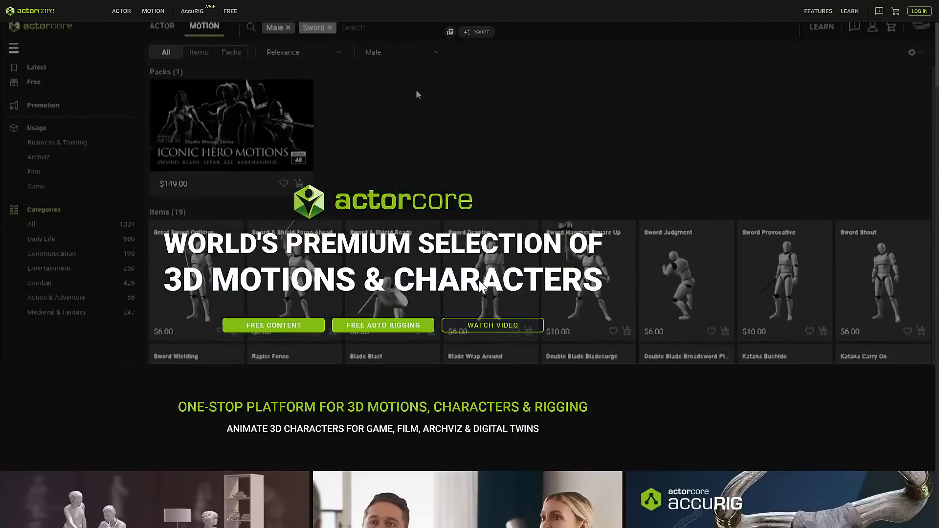
# - Show the ActorCore home page panels for 3D motions, 3D characters and free auto rigging
pyautogui.click(162, 38)
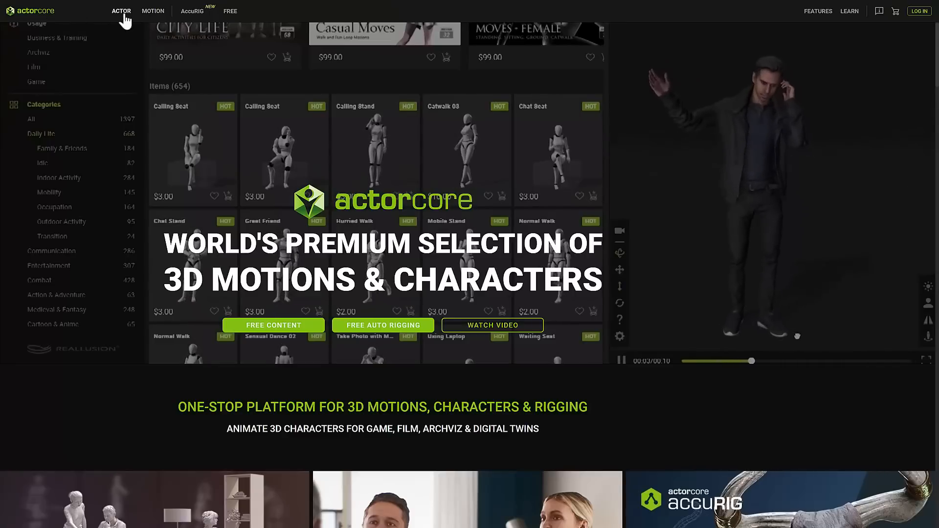
pyautogui.scroll(-3)
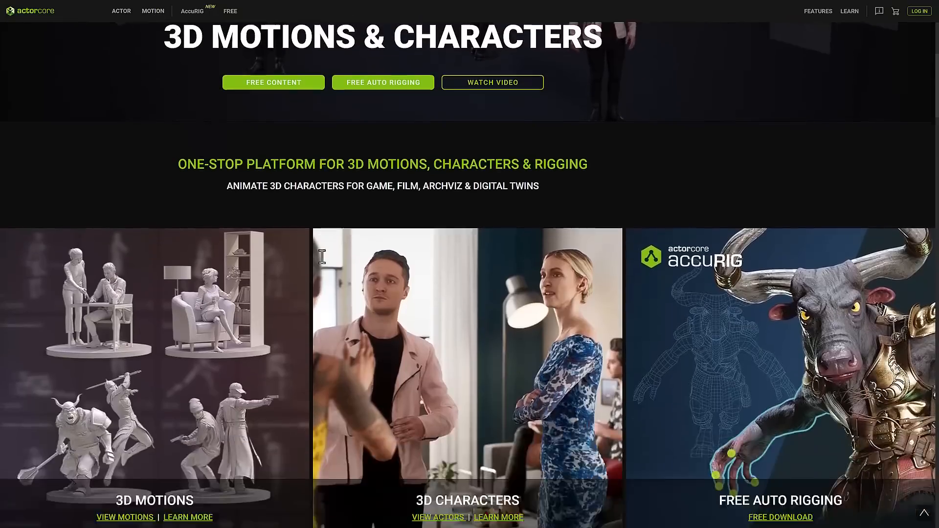
pyautogui.scroll(-3)
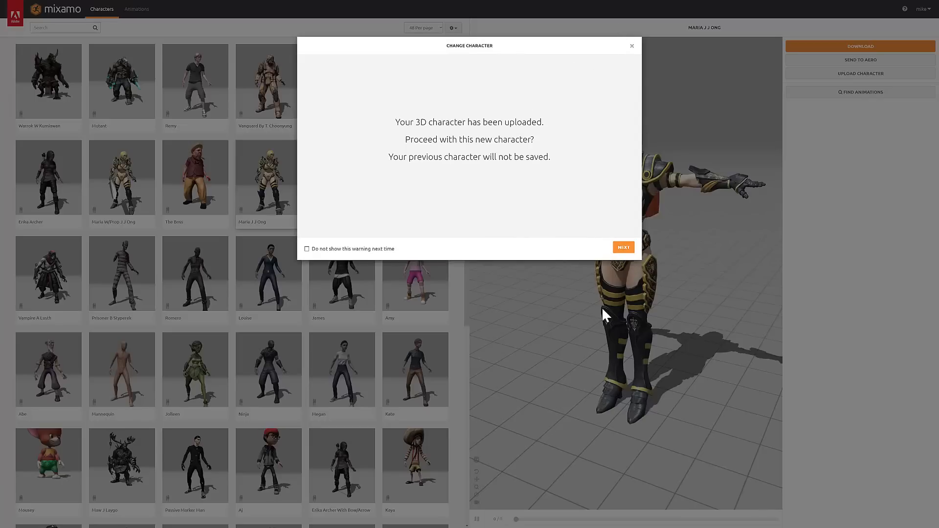
# - Accept the uploaded character and play the Kiss animation on it from the library
pyautogui.click(623, 247)
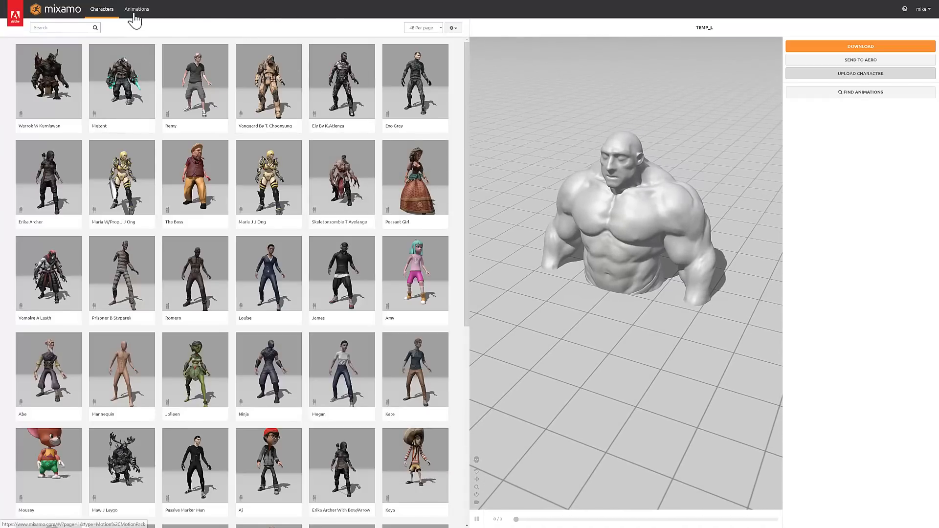
pyautogui.click(136, 9)
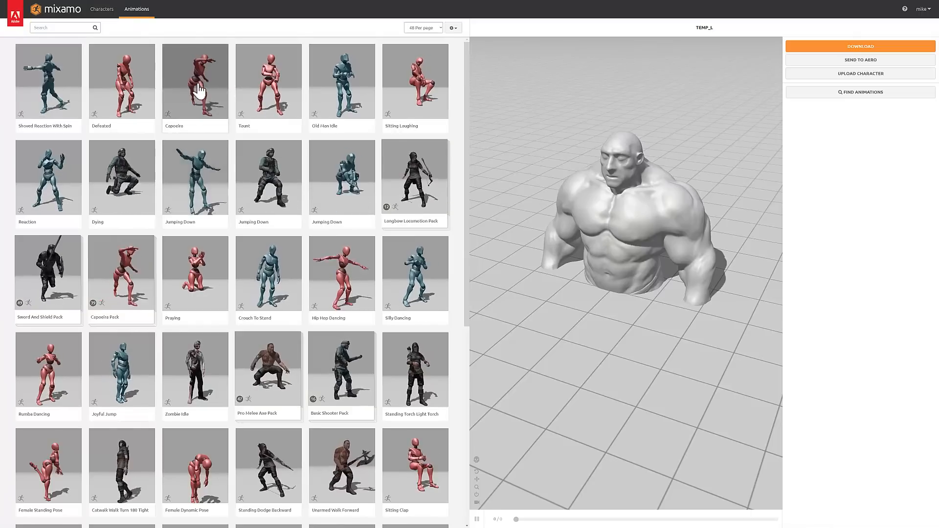
pyautogui.scroll(-3)
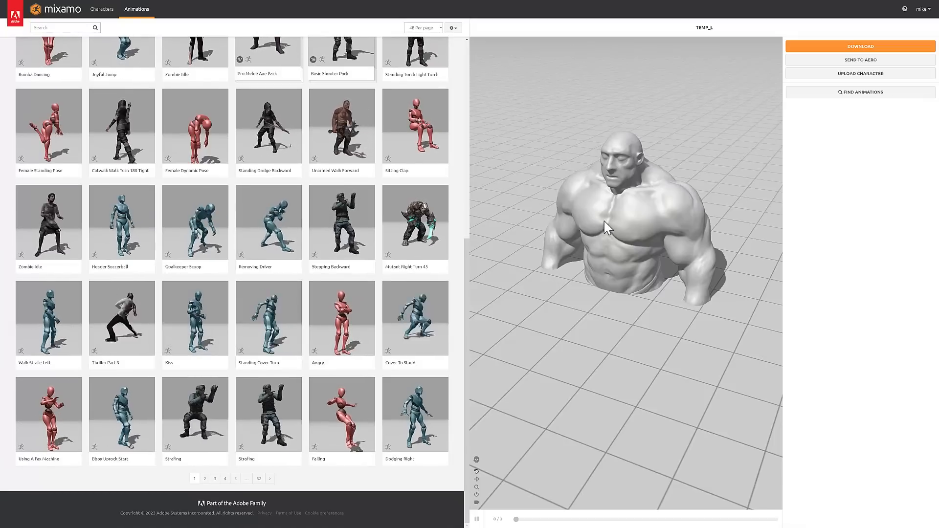
pyautogui.click(195, 318)
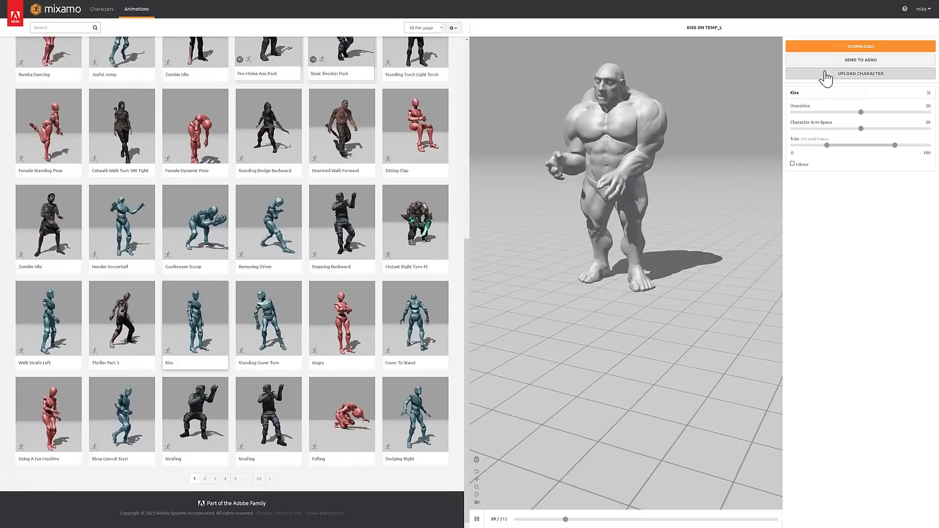
# - Upload the muscular OBJ from File Explorer and confirm its orientation for auto-rigging
pyautogui.click(860, 73)
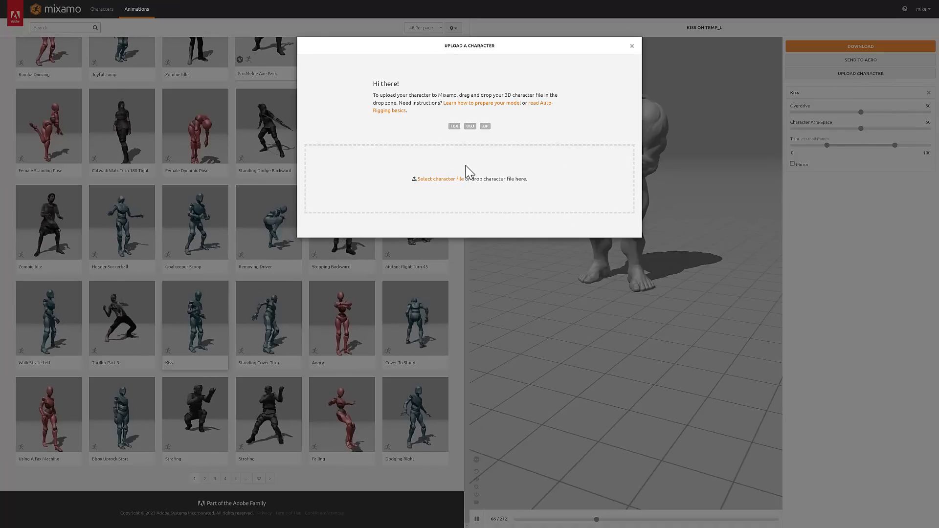
pyautogui.press('alt+tab')
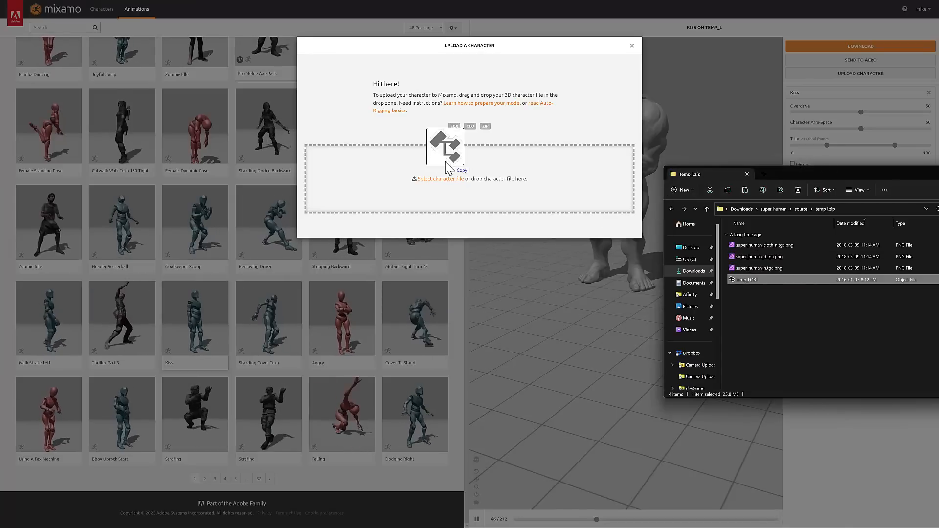
pyautogui.moveTo(745, 279); pyautogui.dragTo(469, 174)
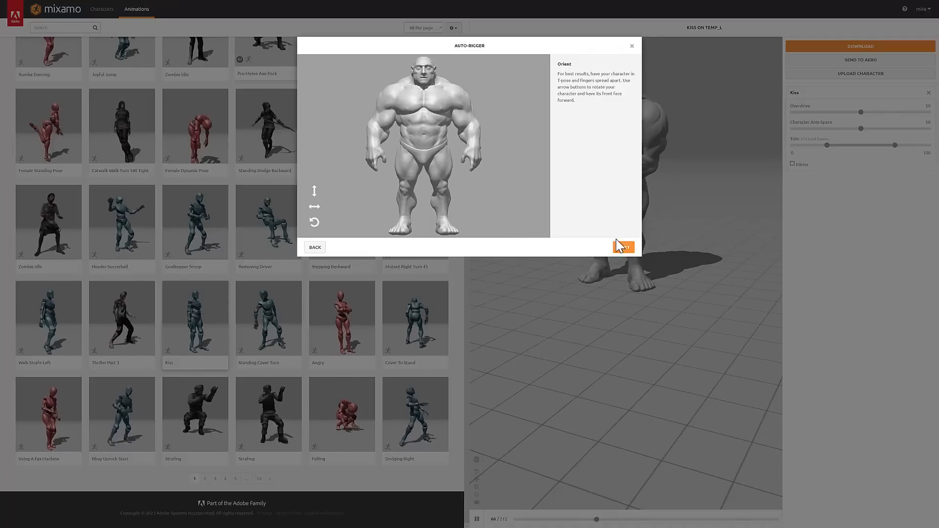
pyautogui.click(624, 247)
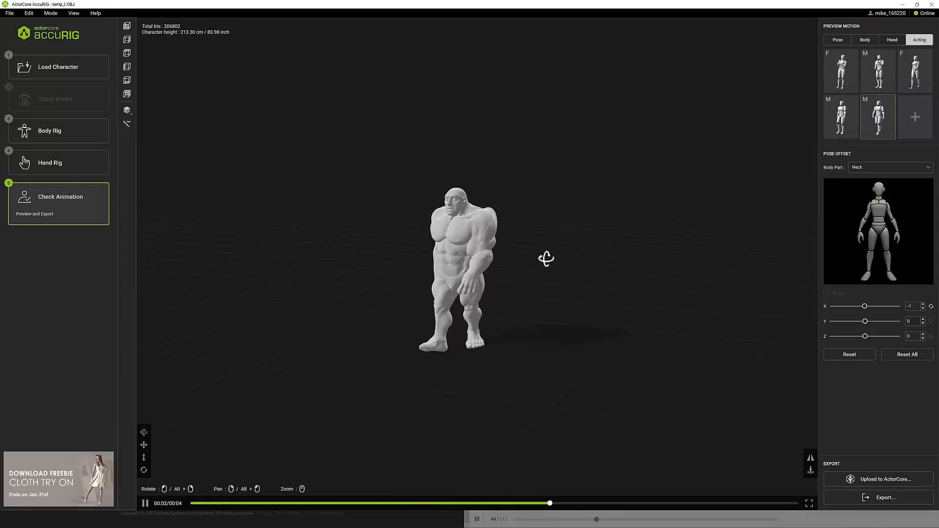
# - Switch windows between AccuRIG, Mixamo, the character folder and ActorCore inventory
pyautogui.press('alt+tab')
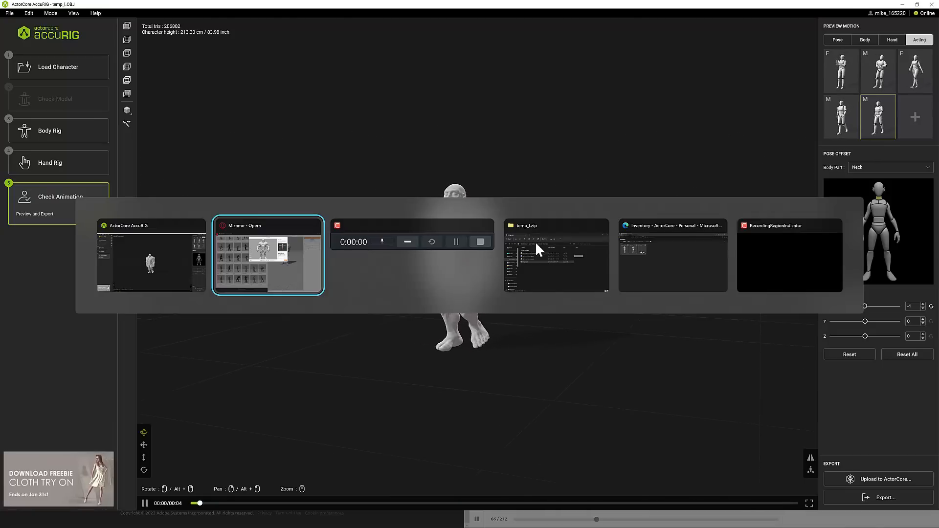